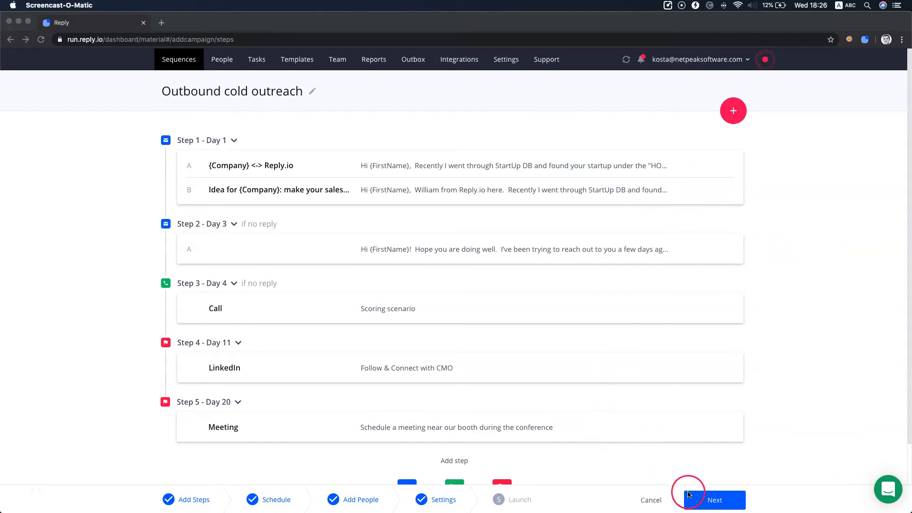
Advance the 'Outbound cold outreach' sequence from Add Steps through Add People to the Settings stage.
{"action": "left_click", "coordinate": [715, 500]}
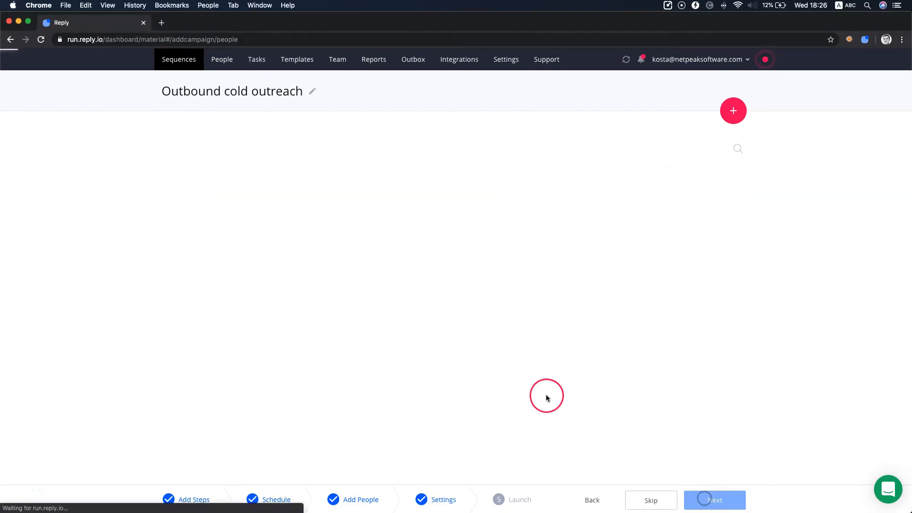
{"action": "left_click", "coordinate": [715, 500]}
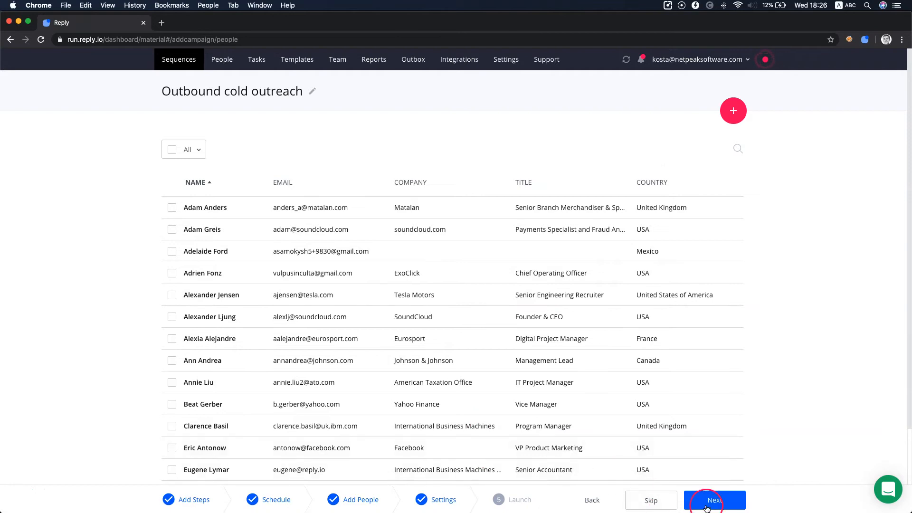
{"action": "left_click", "coordinate": [714, 500]}
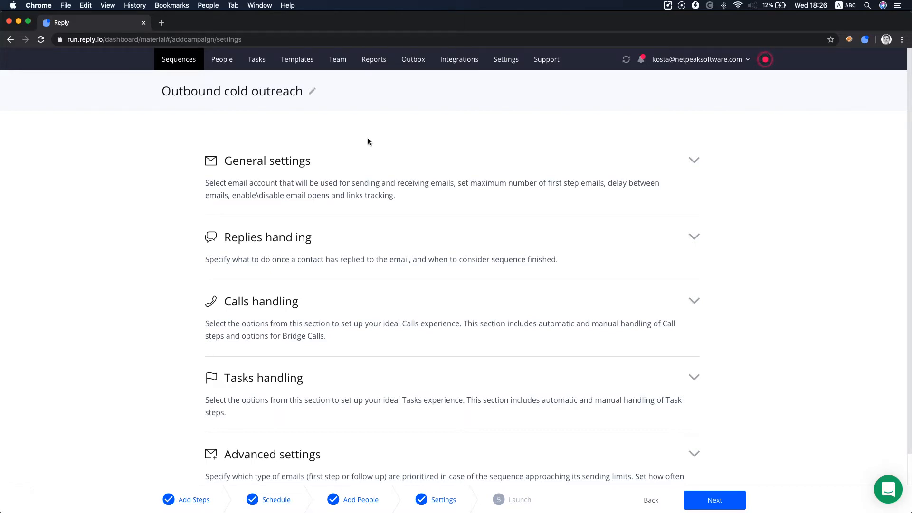
Expand General settings, keeping the sending account, 200 daily emails, 100-prospect throttling and 60-second delay.
{"action": "left_click", "coordinate": [371, 168]}
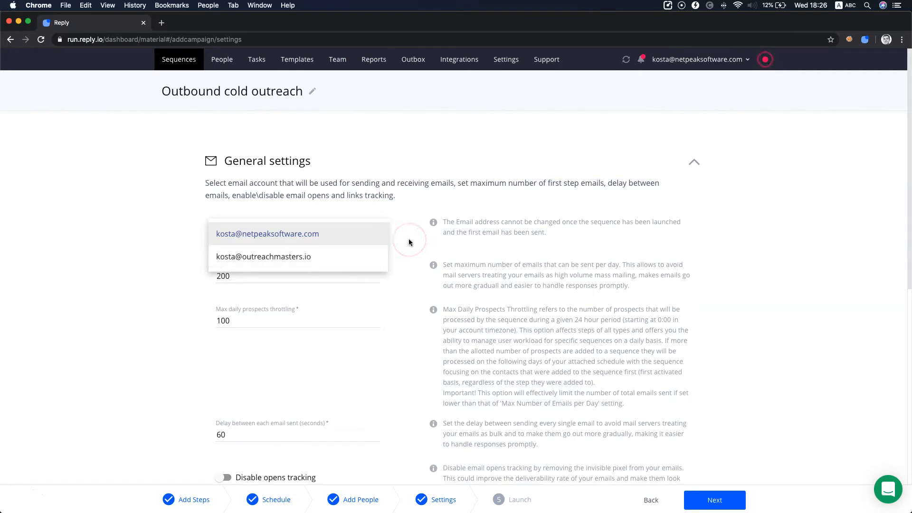
{"action": "left_click", "coordinate": [267, 234]}
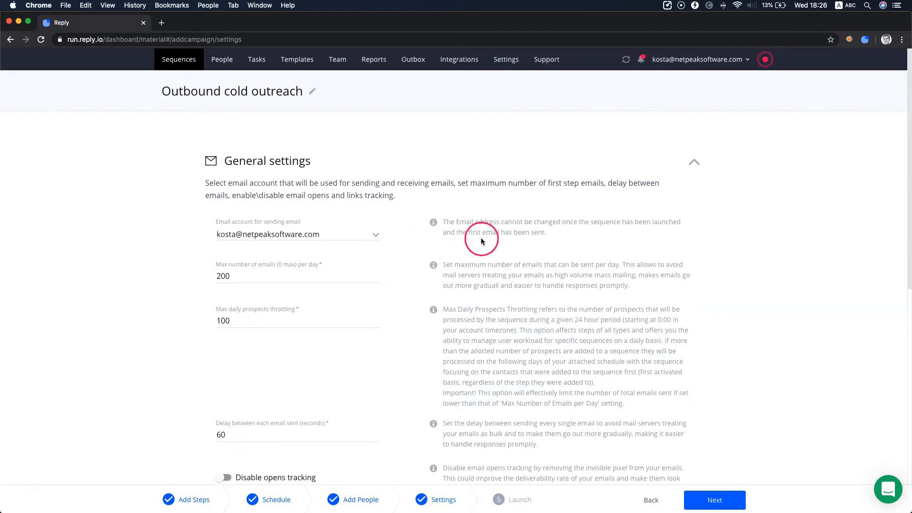
{"action": "mouse_move", "coordinate": [441, 242]}
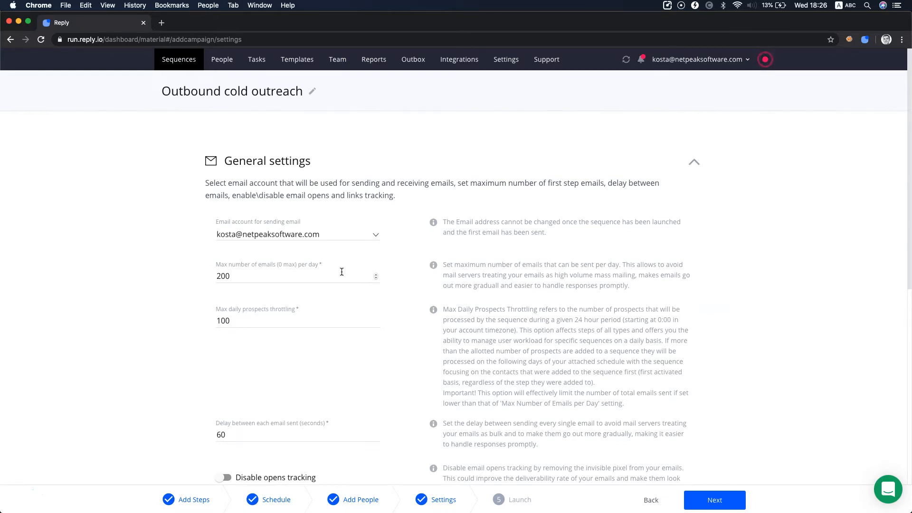
{"action": "left_click", "coordinate": [245, 339]}
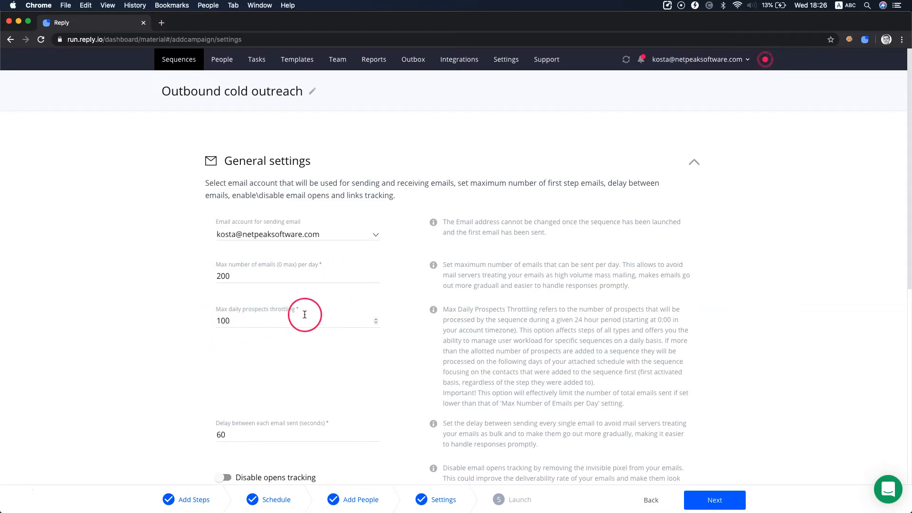
{"action": "mouse_move", "coordinate": [368, 344]}
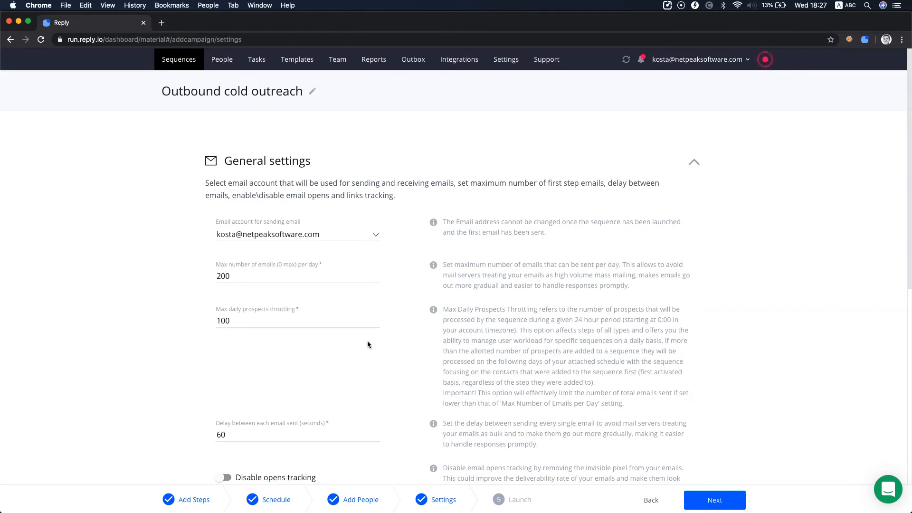
{"action": "scroll", "scroll_direction": "down", "scroll_amount": 3}
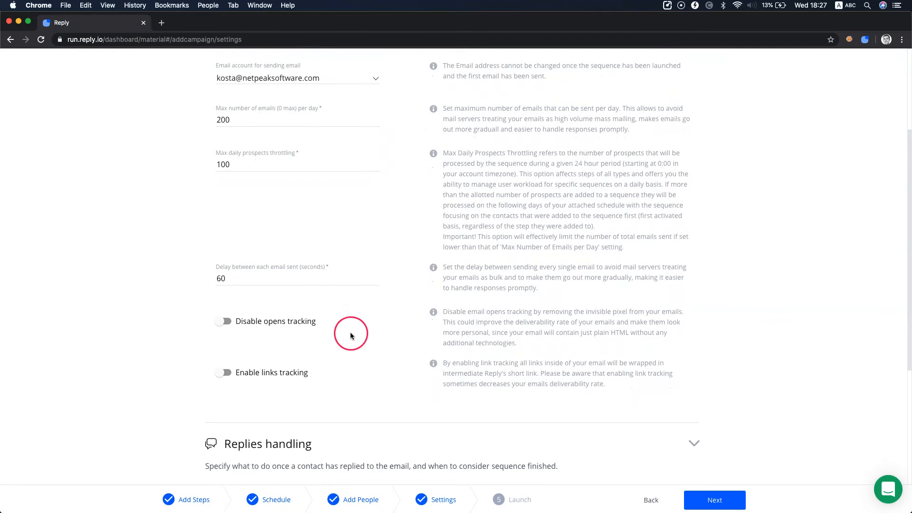
{"action": "mouse_move", "coordinate": [239, 293]}
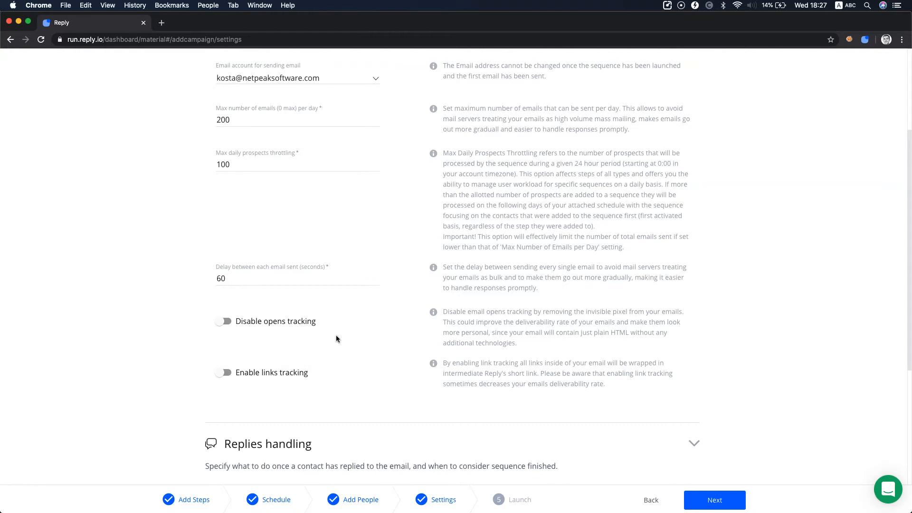
{"action": "left_click", "coordinate": [222, 373]}
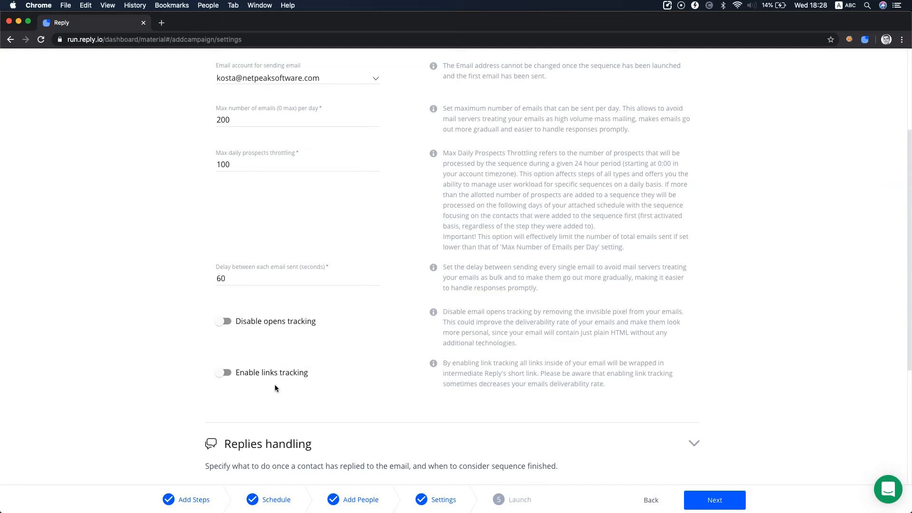
Keep repliers marked as finished and the finish-after value at 5 days, then reveal Calls handling.
{"action": "scroll", "scroll_direction": "down", "scroll_amount": 3}
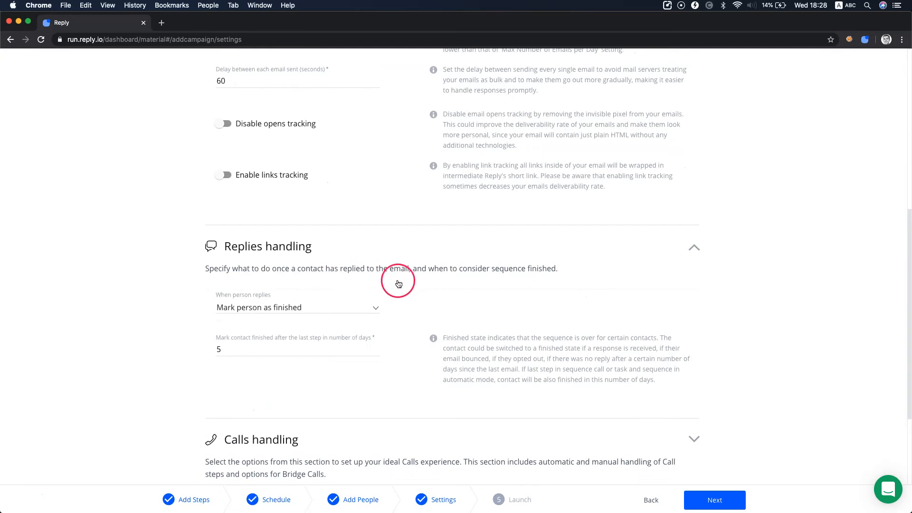
{"action": "mouse_move", "coordinate": [389, 305]}
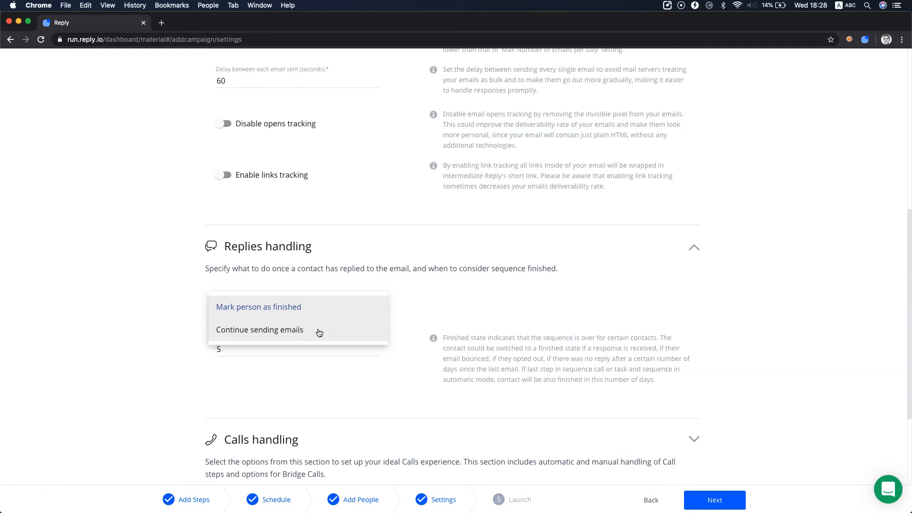
{"action": "left_click", "coordinate": [259, 307]}
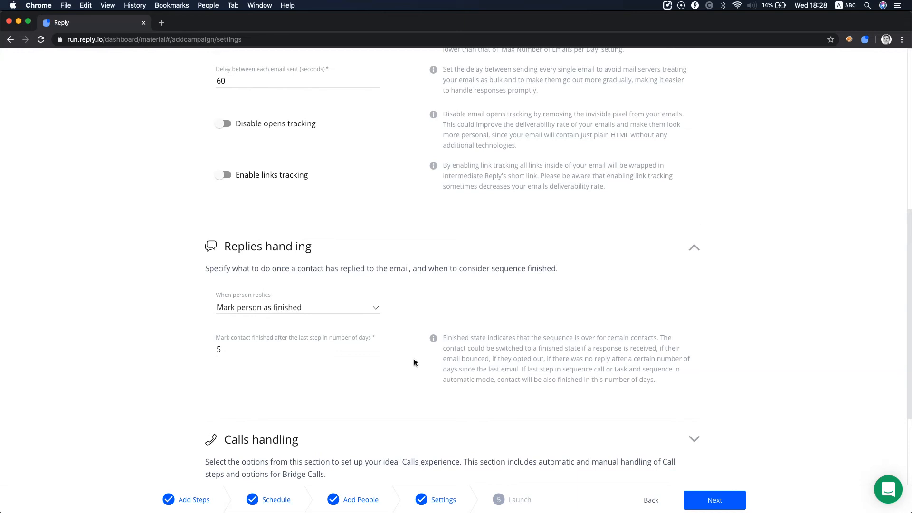
{"action": "left_click", "coordinate": [218, 355]}
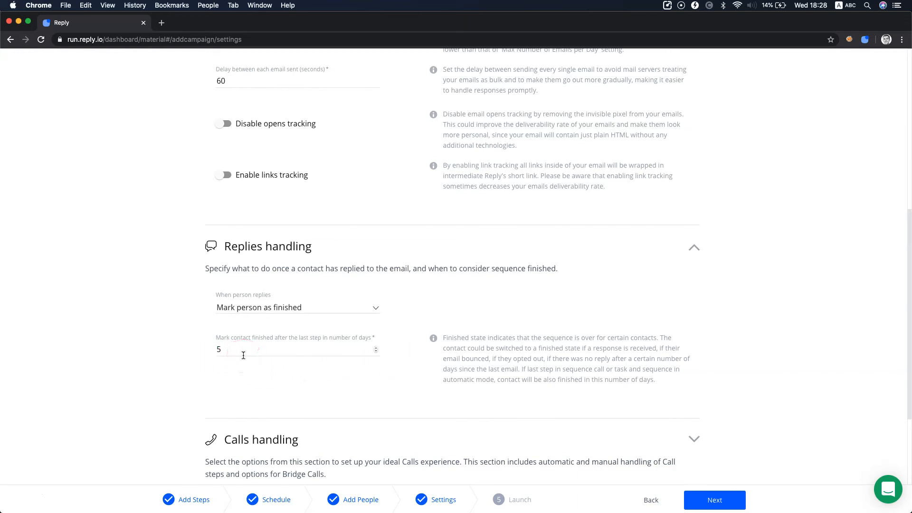
{"action": "left_click", "coordinate": [258, 365]}
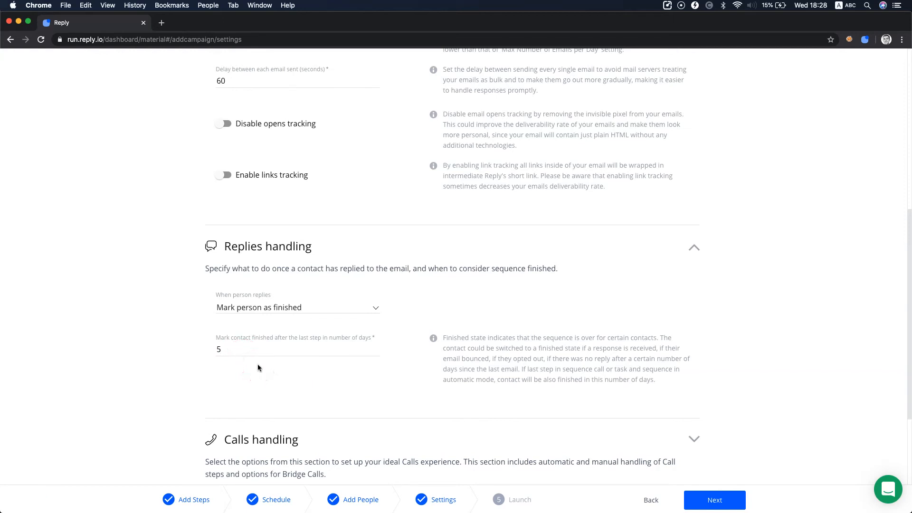
{"action": "left_click", "coordinate": [264, 373]}
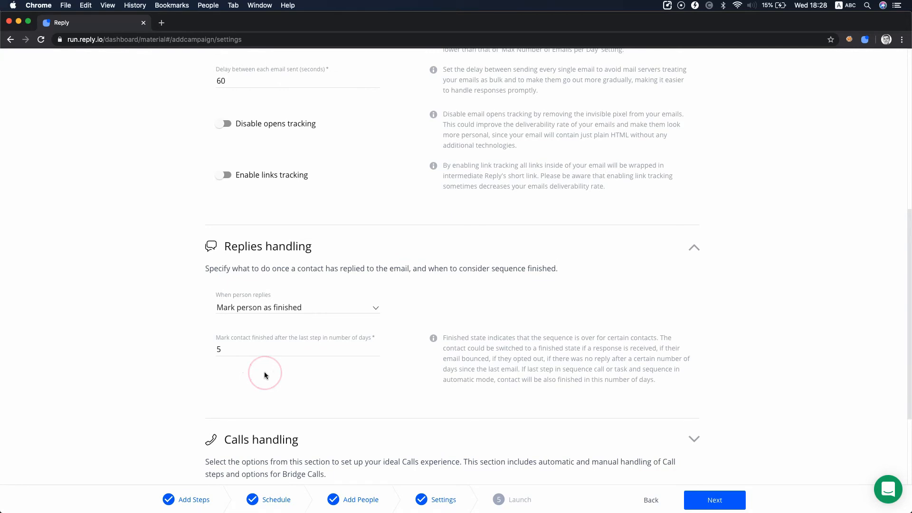
{"action": "scroll", "scroll_direction": "down", "scroll_amount": 3}
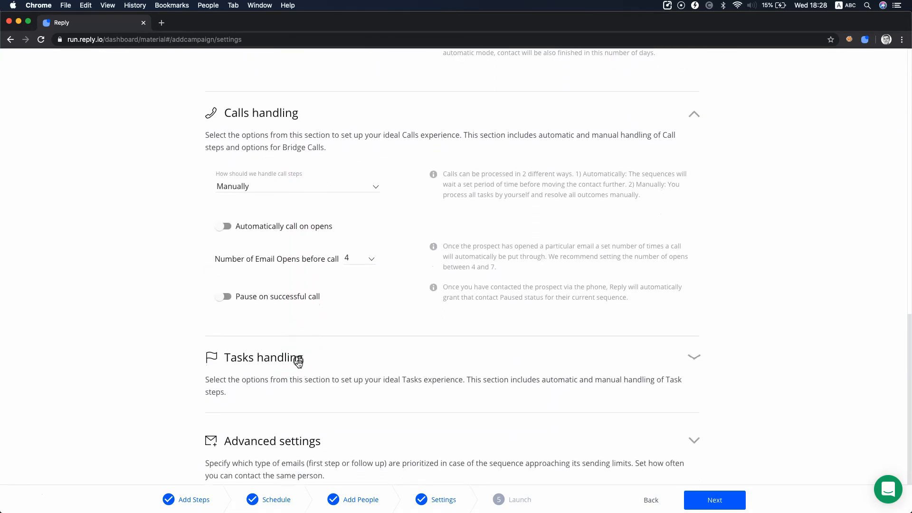
Handle call steps Automatically with Pause on successful call switched on, tasks left manual.
{"action": "left_click", "coordinate": [298, 186]}
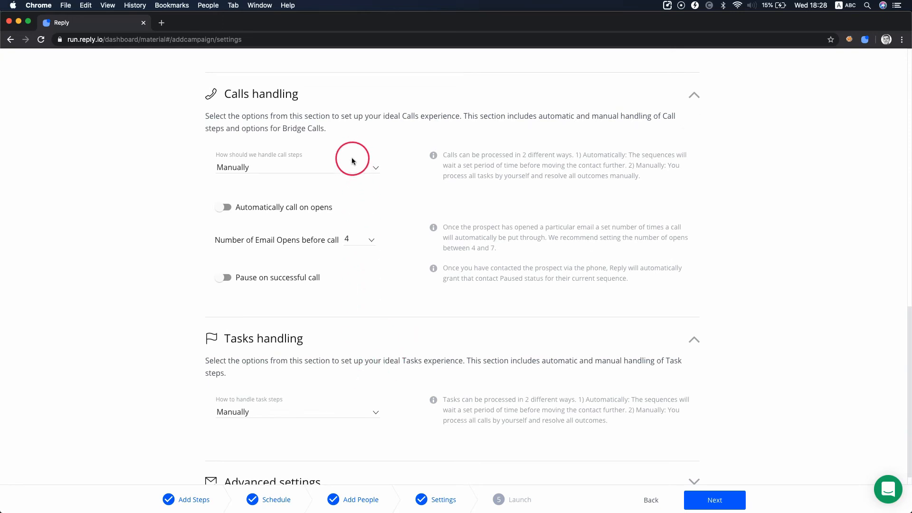
{"action": "left_click", "coordinate": [297, 168]}
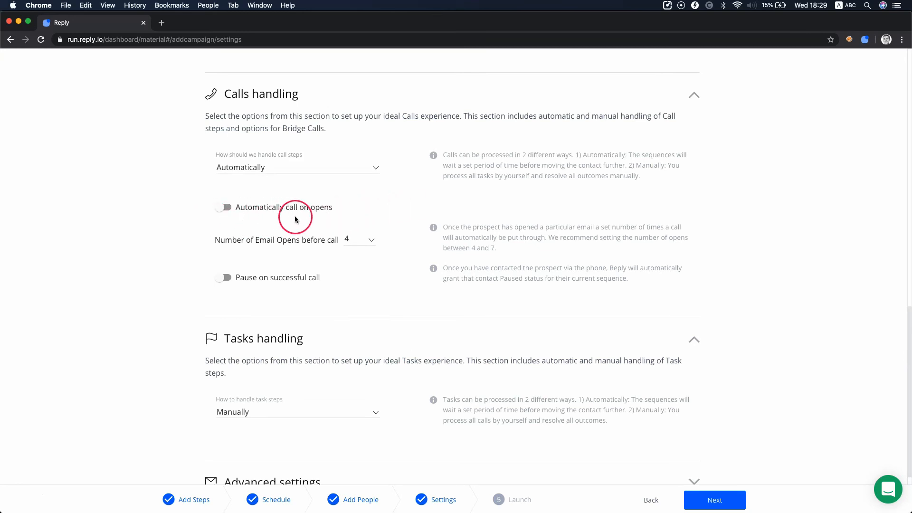
{"action": "mouse_move", "coordinate": [287, 252]}
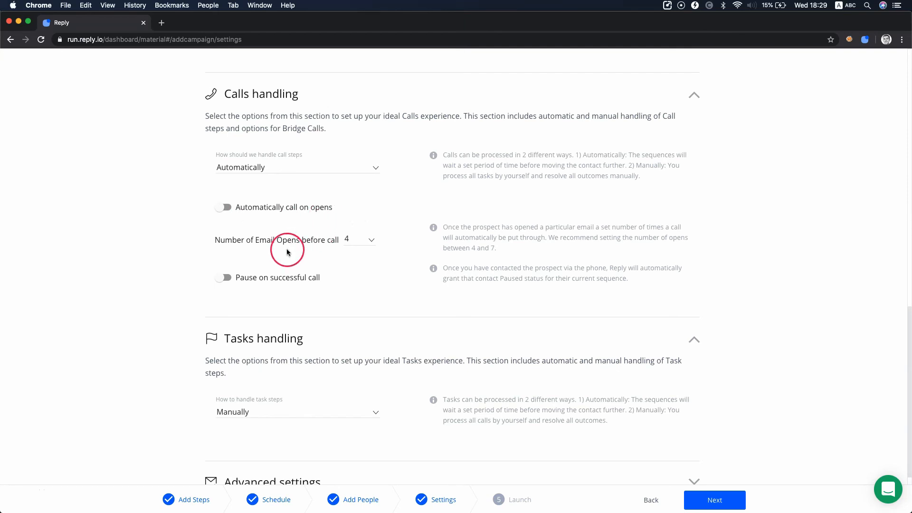
{"action": "mouse_move", "coordinate": [383, 251]}
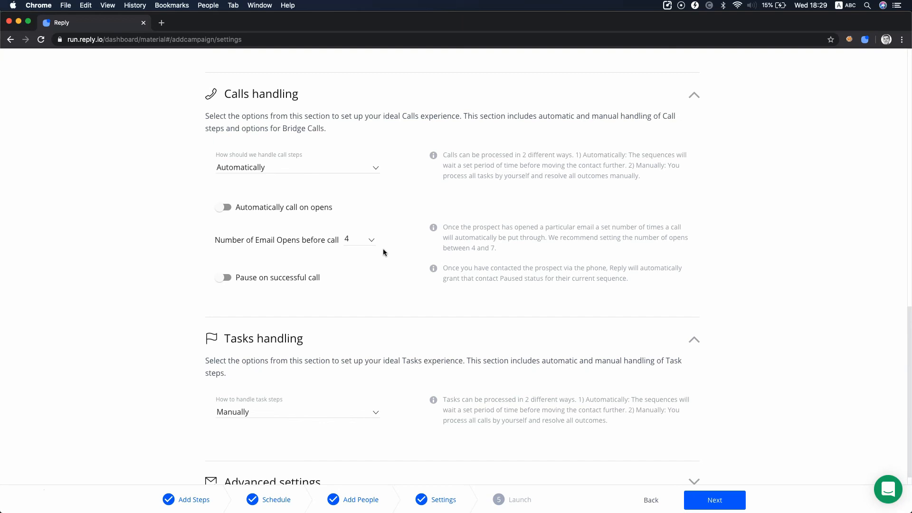
{"action": "left_click", "coordinate": [224, 278]}
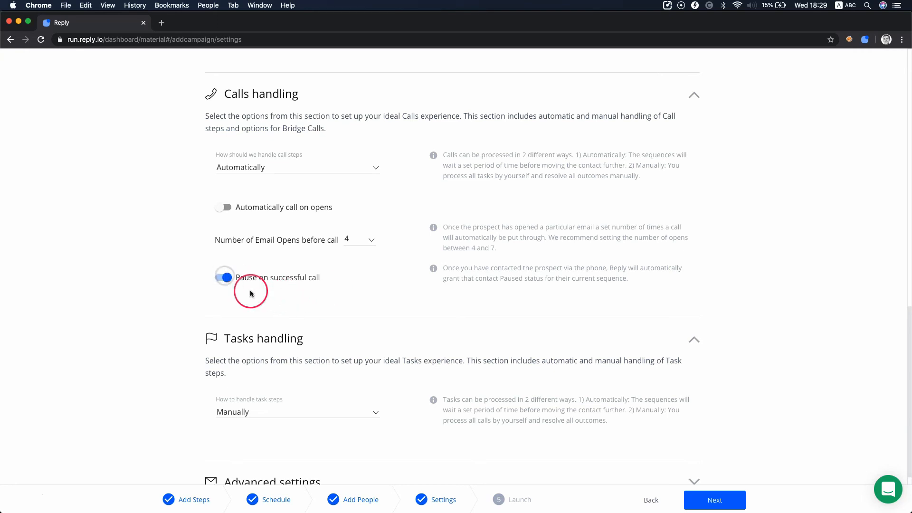
{"action": "left_click", "coordinate": [223, 278]}
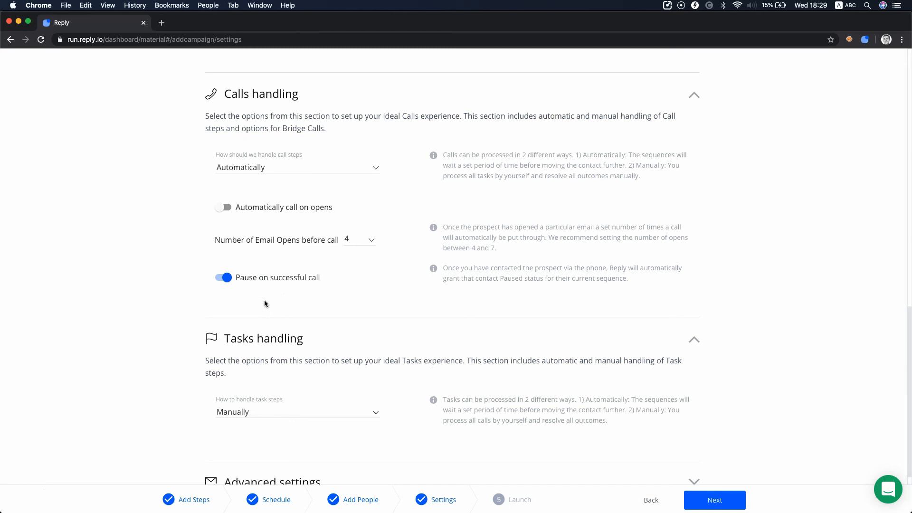
{"action": "scroll", "scroll_direction": "down", "scroll_amount": 3}
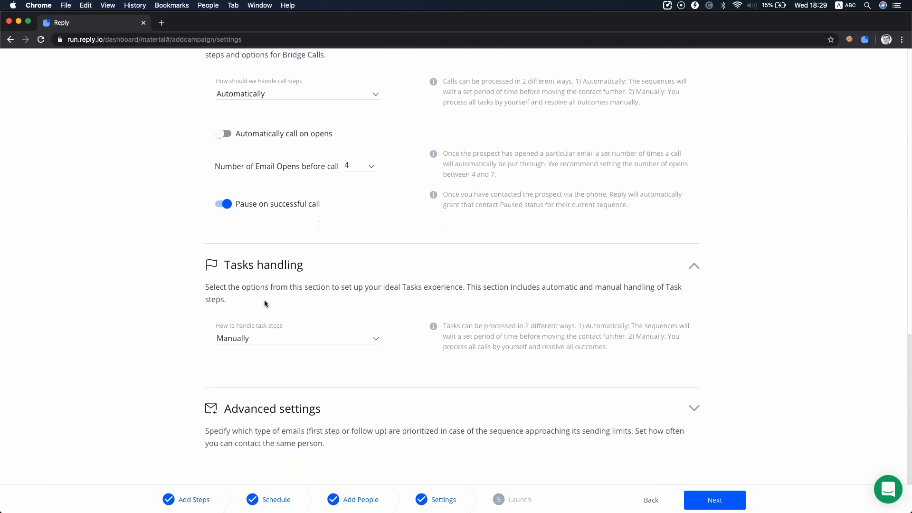
Set Emails priority to First step emails in Advanced settings.
{"action": "left_click", "coordinate": [284, 389]}
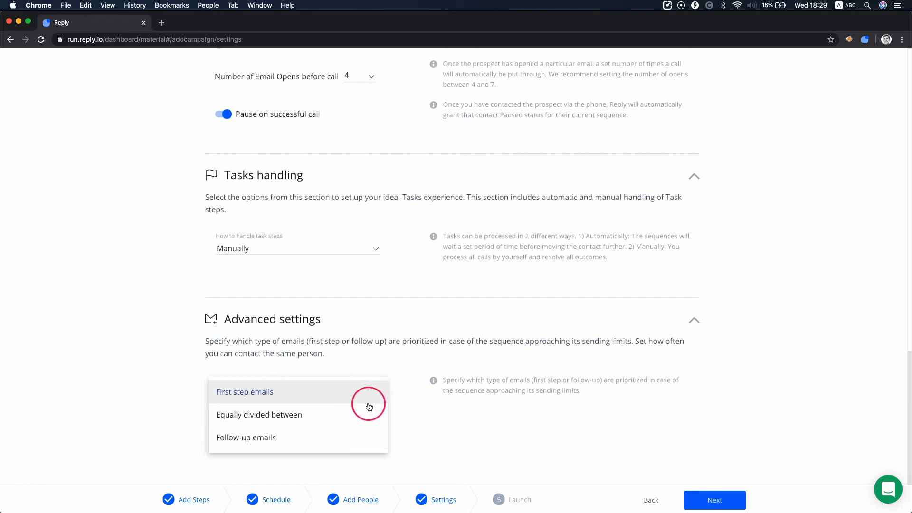
{"action": "mouse_move", "coordinate": [366, 436]}
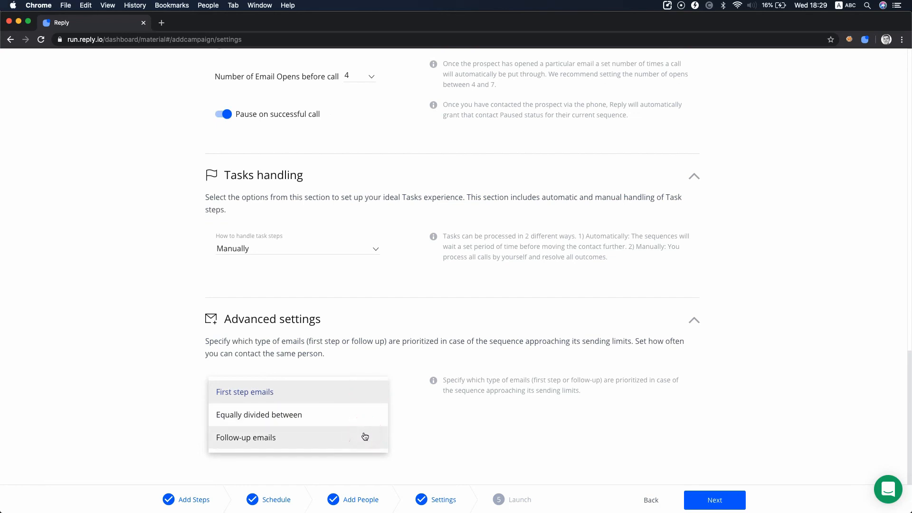
{"action": "left_click", "coordinate": [244, 391]}
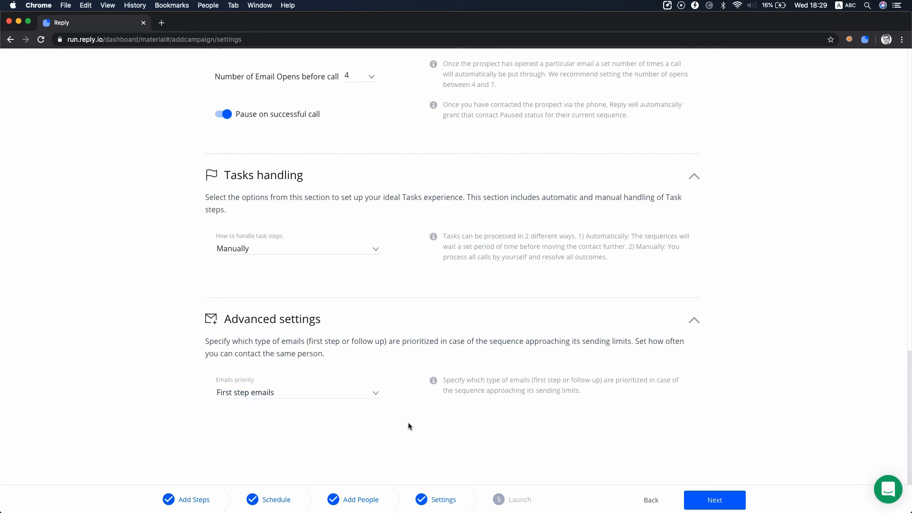